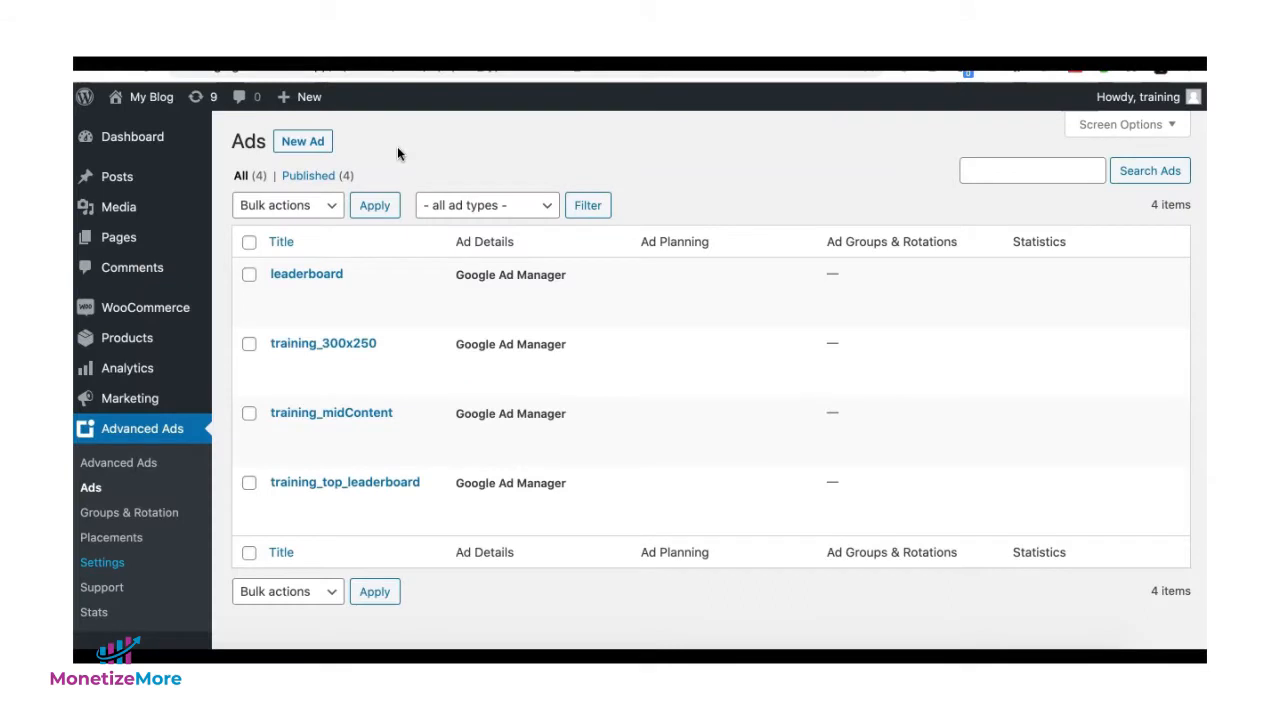
mouse_move(163, 433)
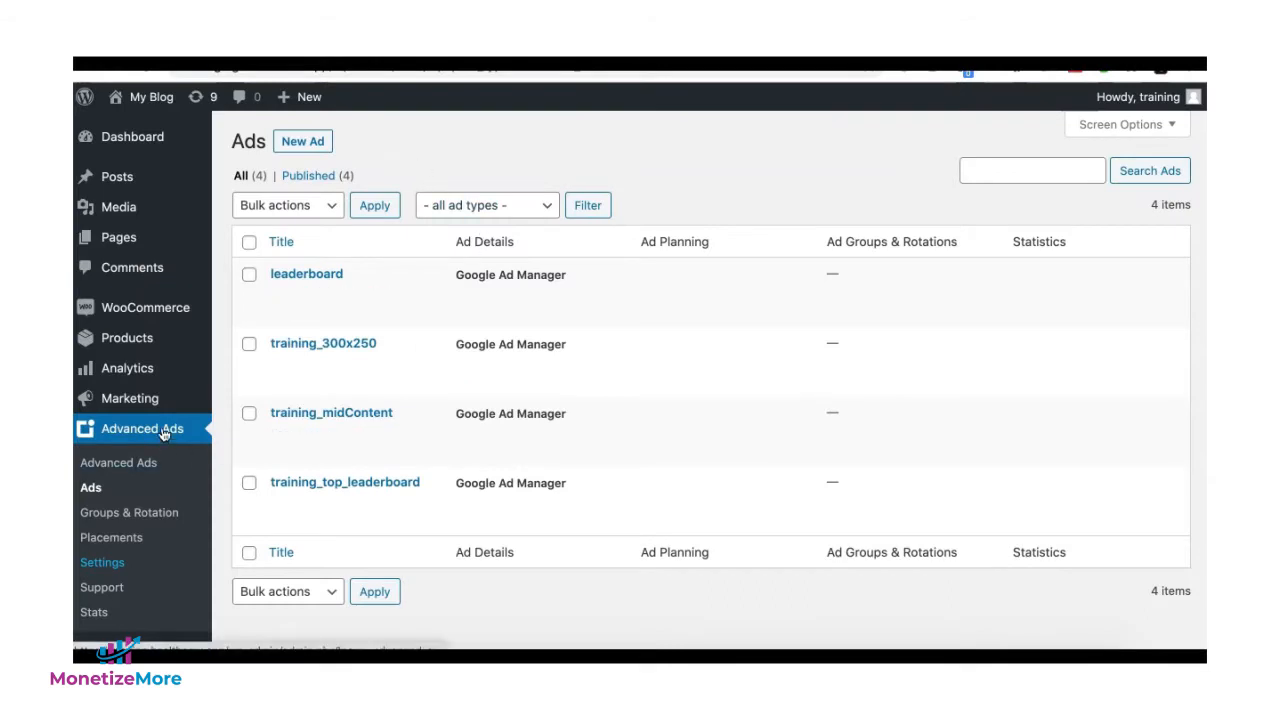
mouse_move(90, 488)
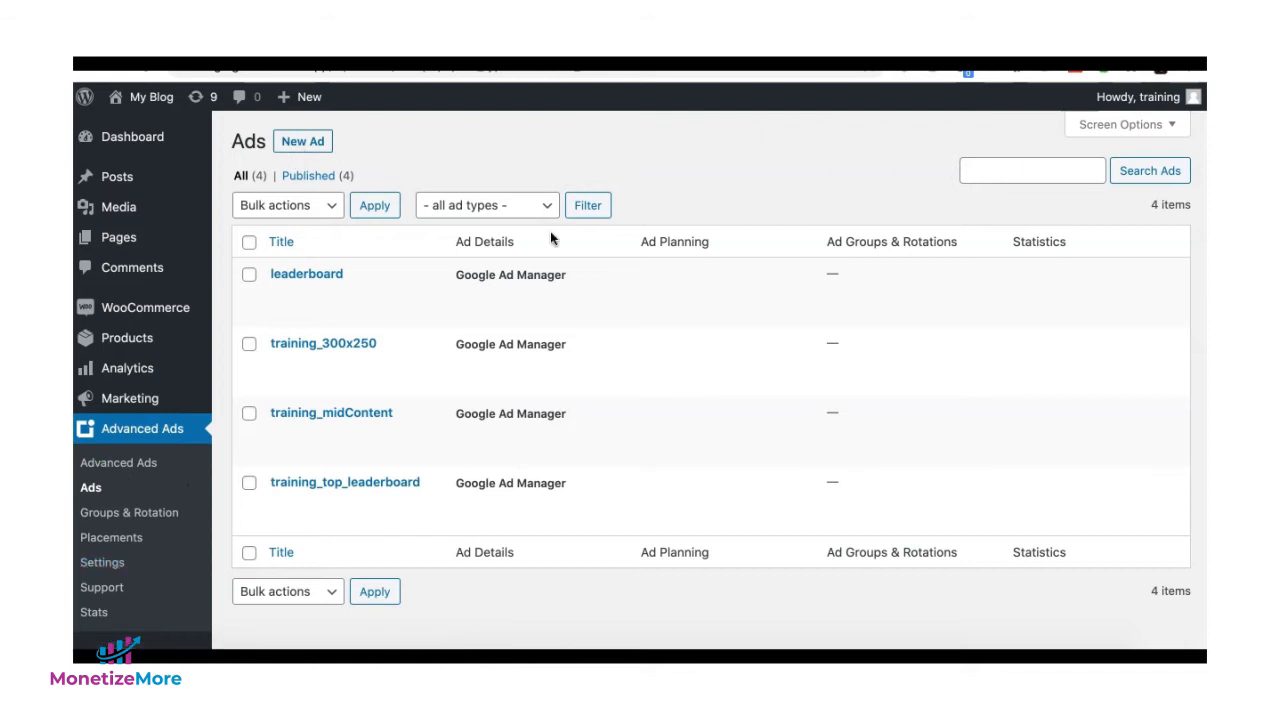
mouse_move(307, 273)
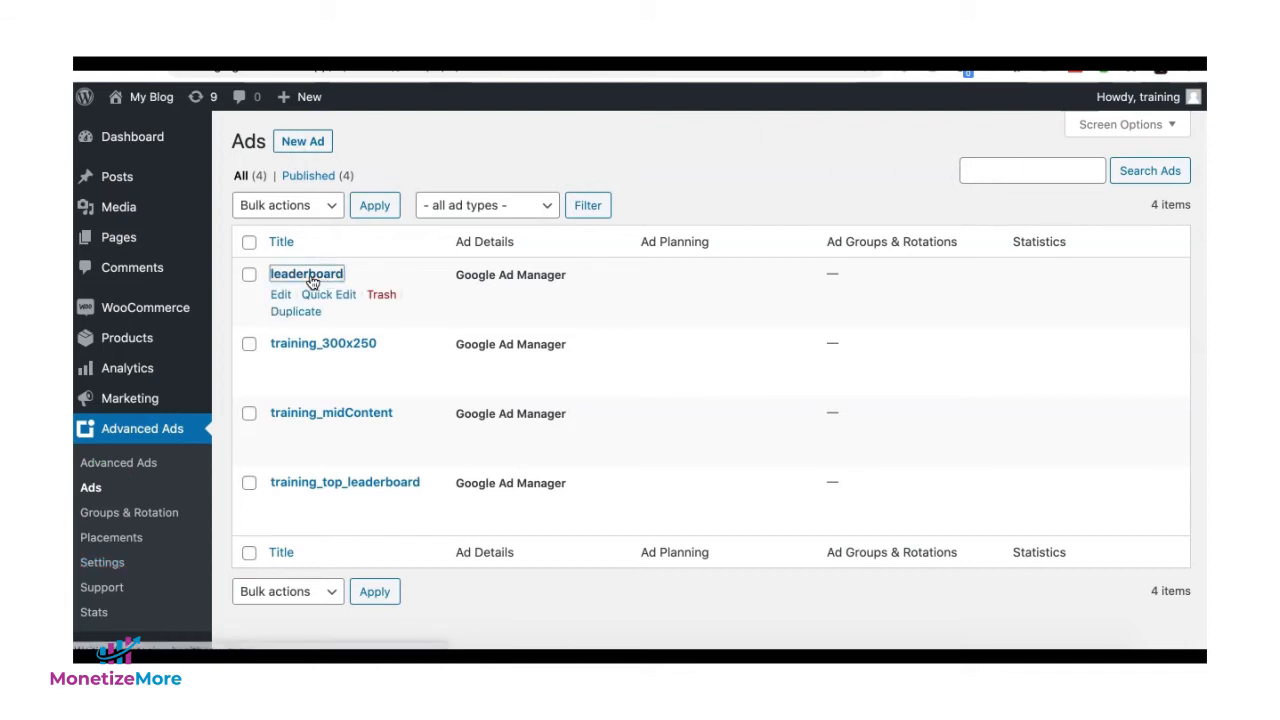
- Open the leaderboard ad and add a Geo Location visitor condition
left_click(306, 273)
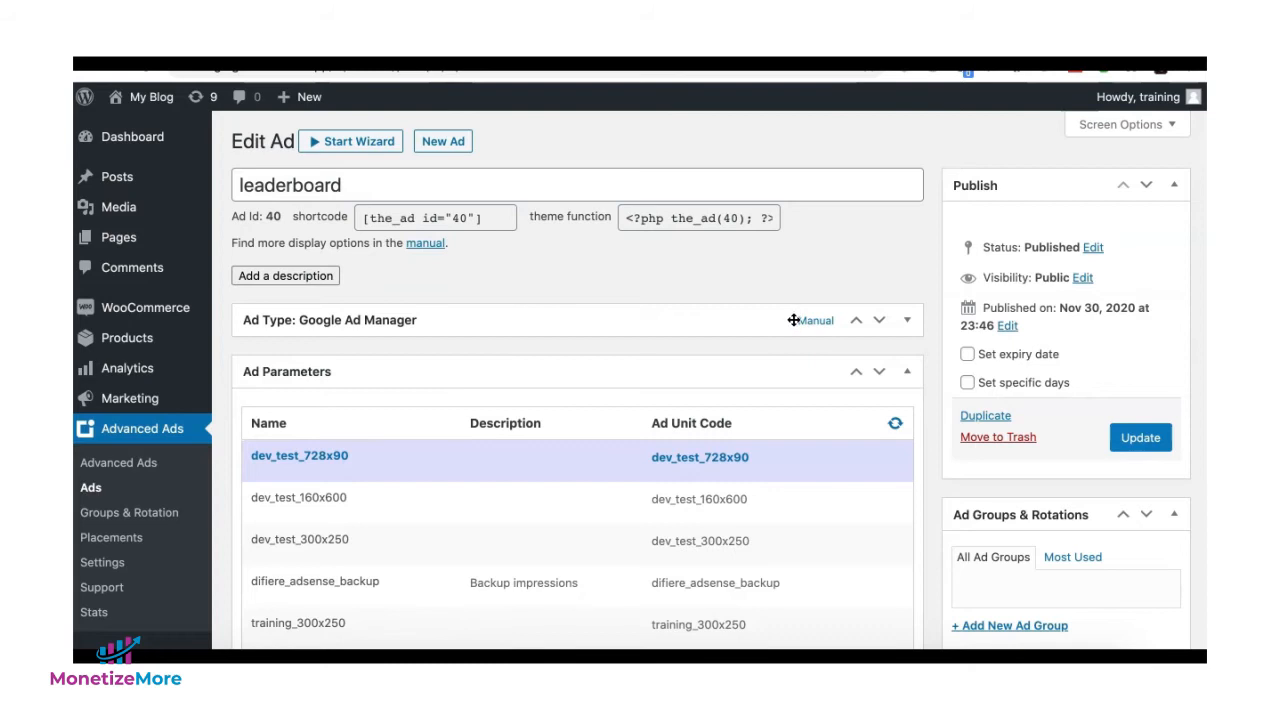
scroll("down", 3)
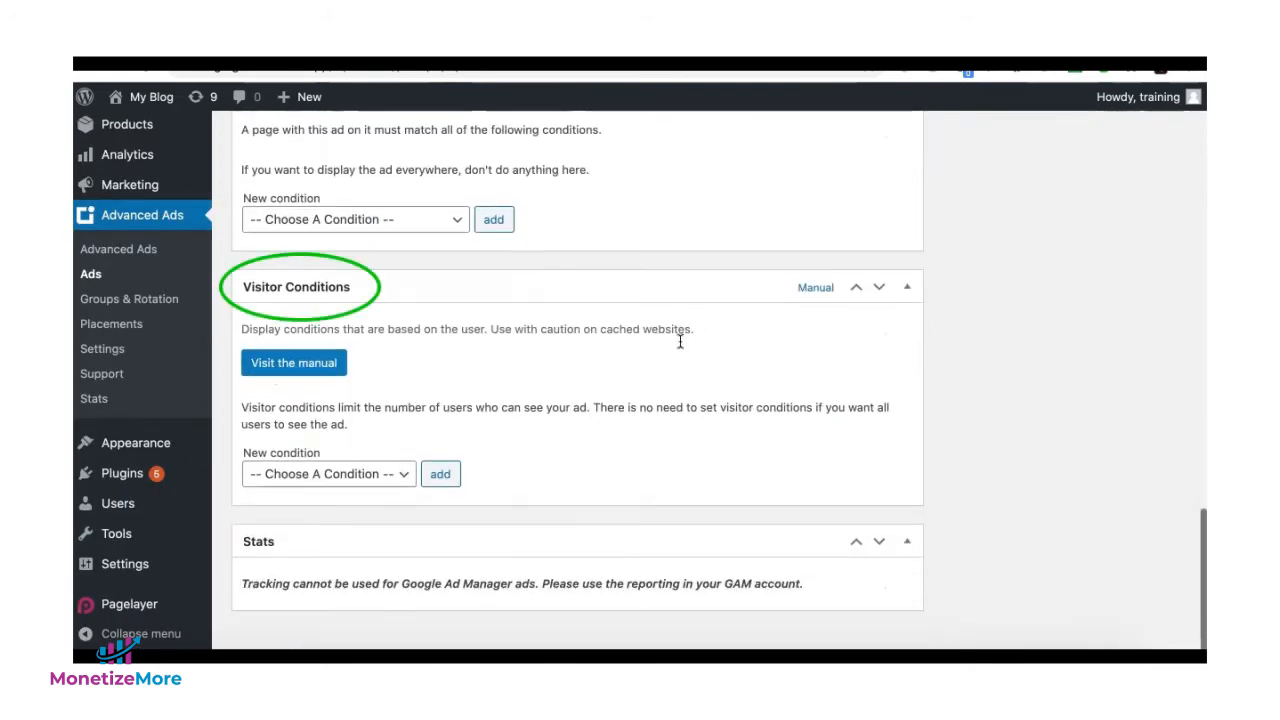
left_click(328, 473)
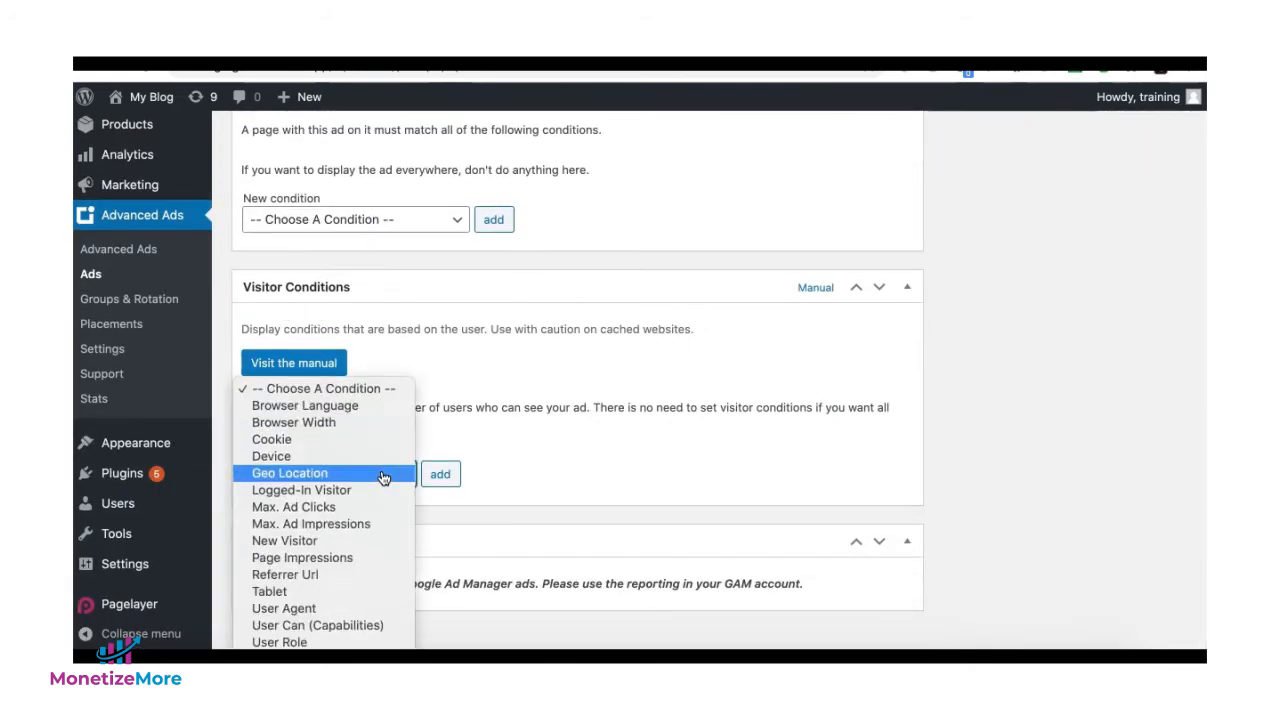
left_click(289, 473)
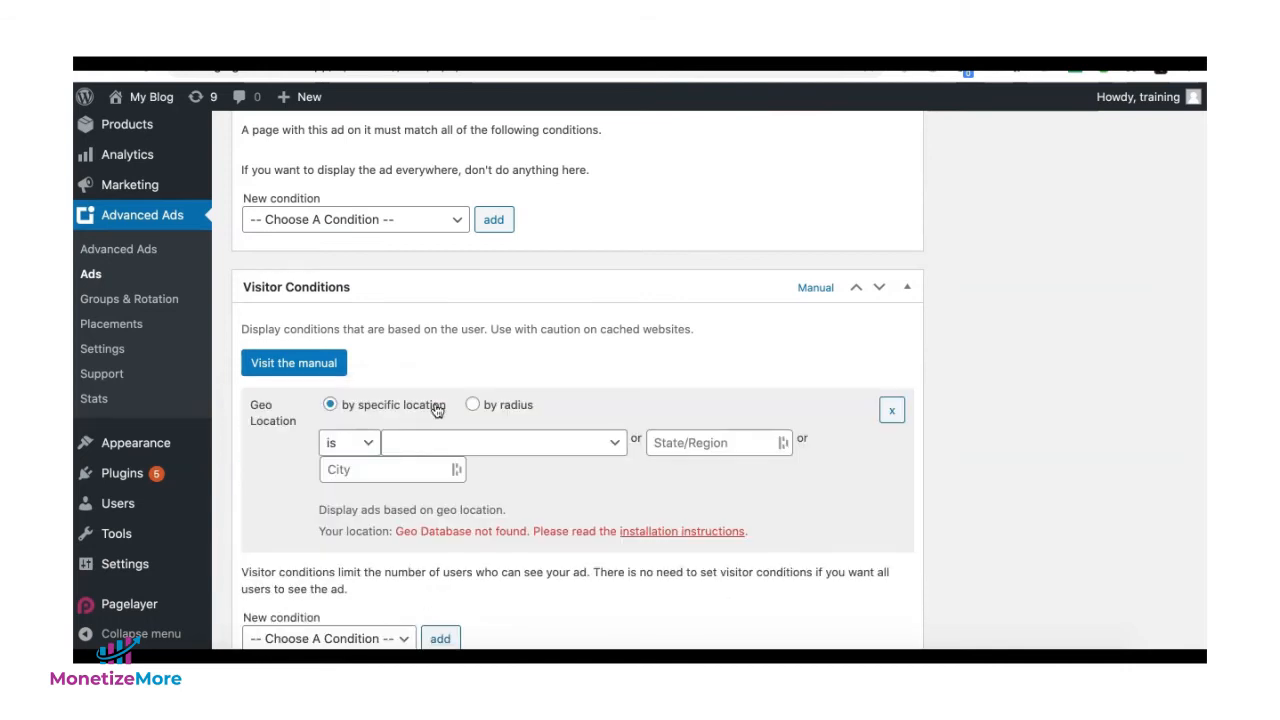
- Set the Geo Location condition to 'by specific location' with operator 'is not' United States
left_click(473, 404)
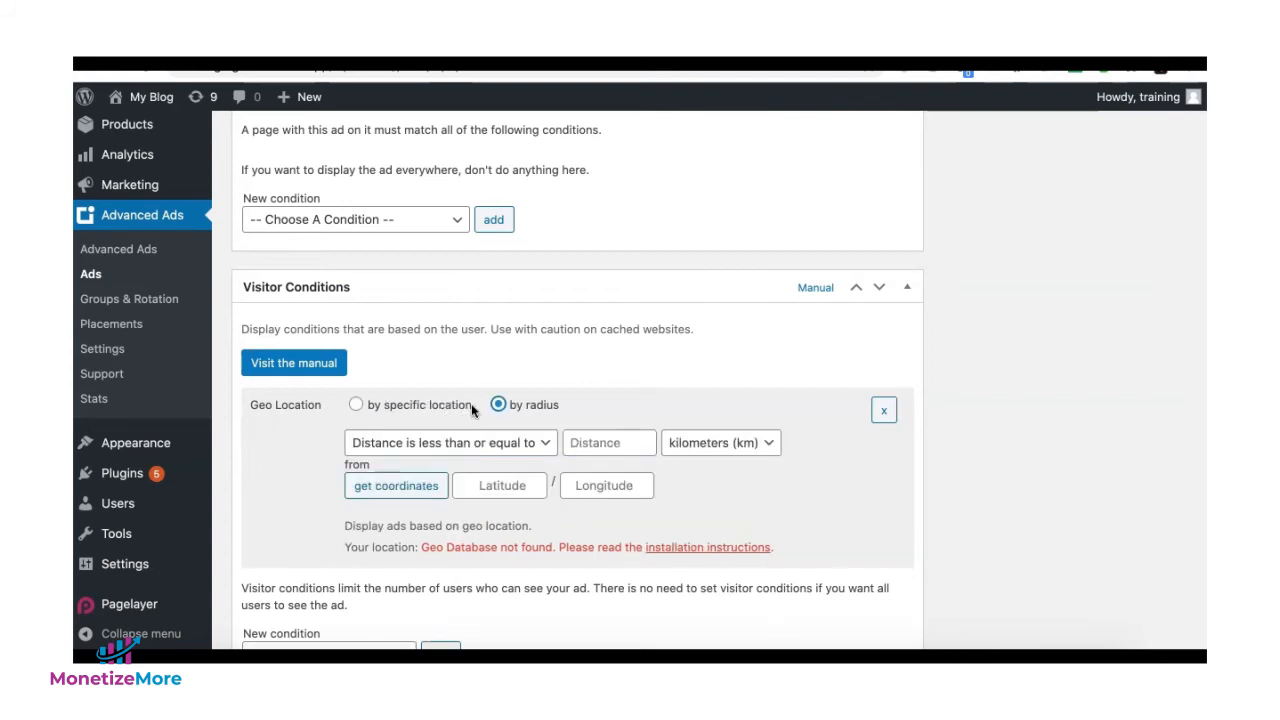
left_click(356, 404)
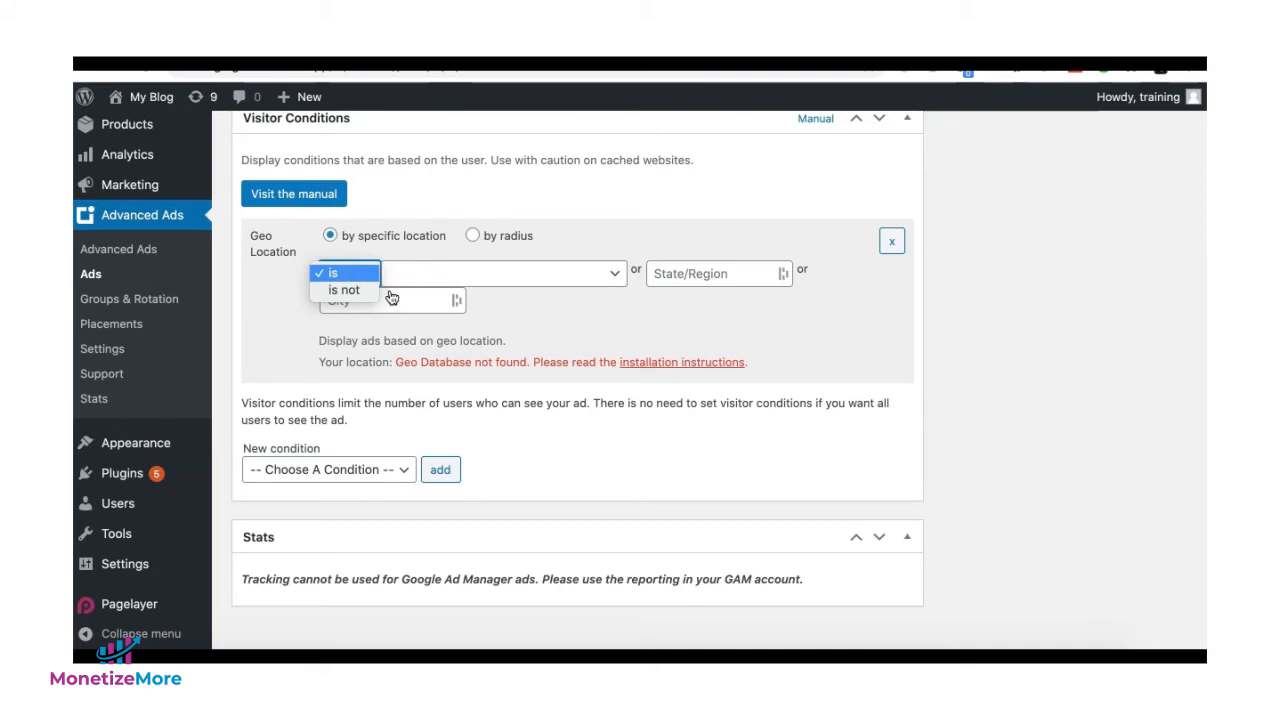
left_click(344, 289)
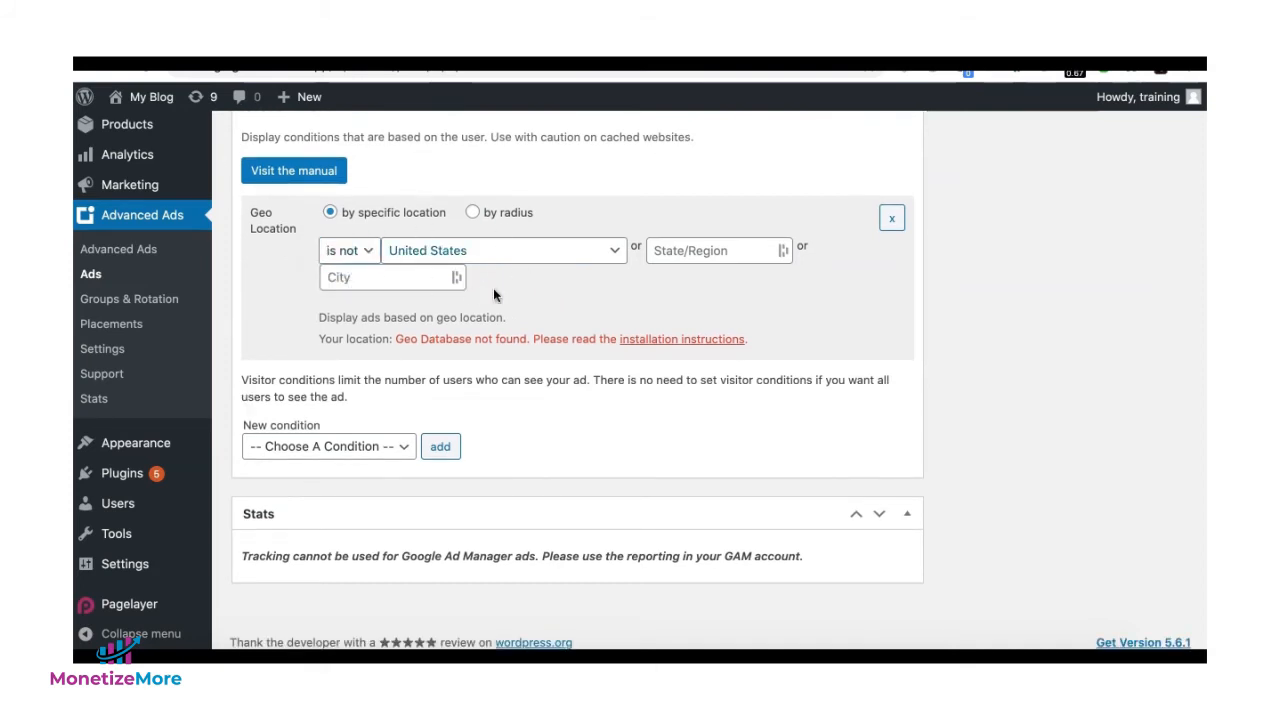
mouse_move(550, 290)
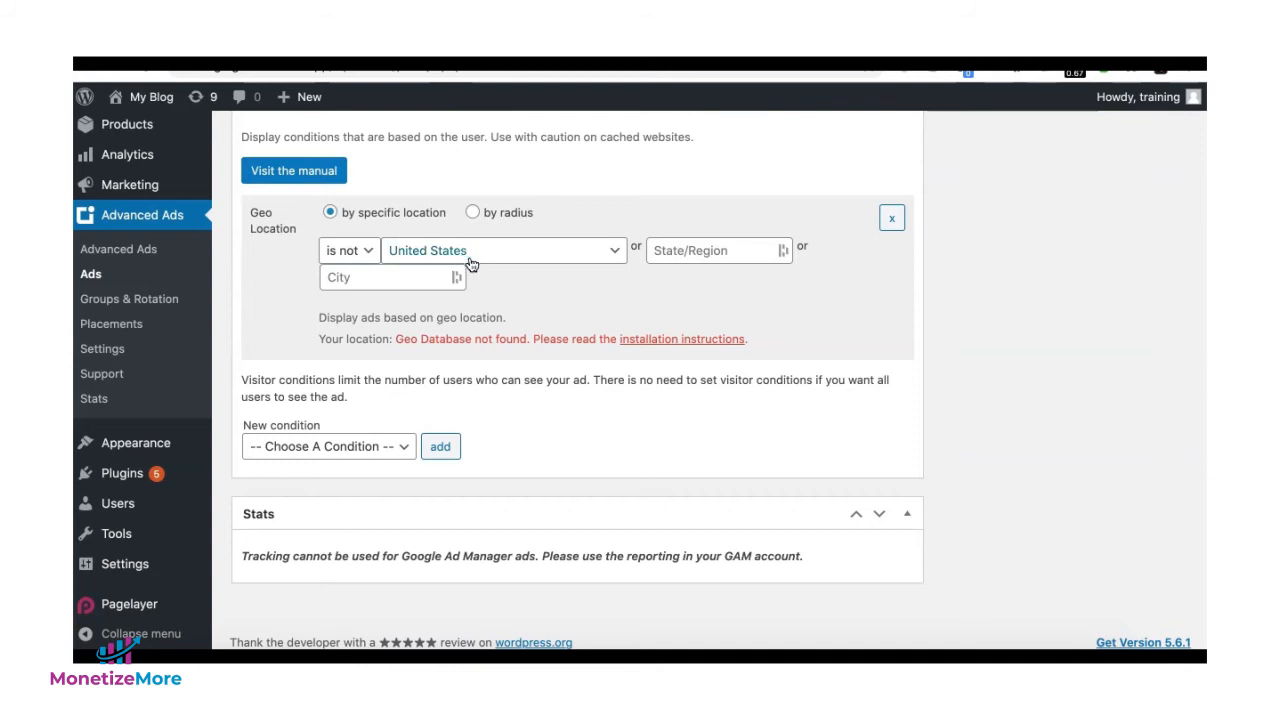
left_click(327, 446)
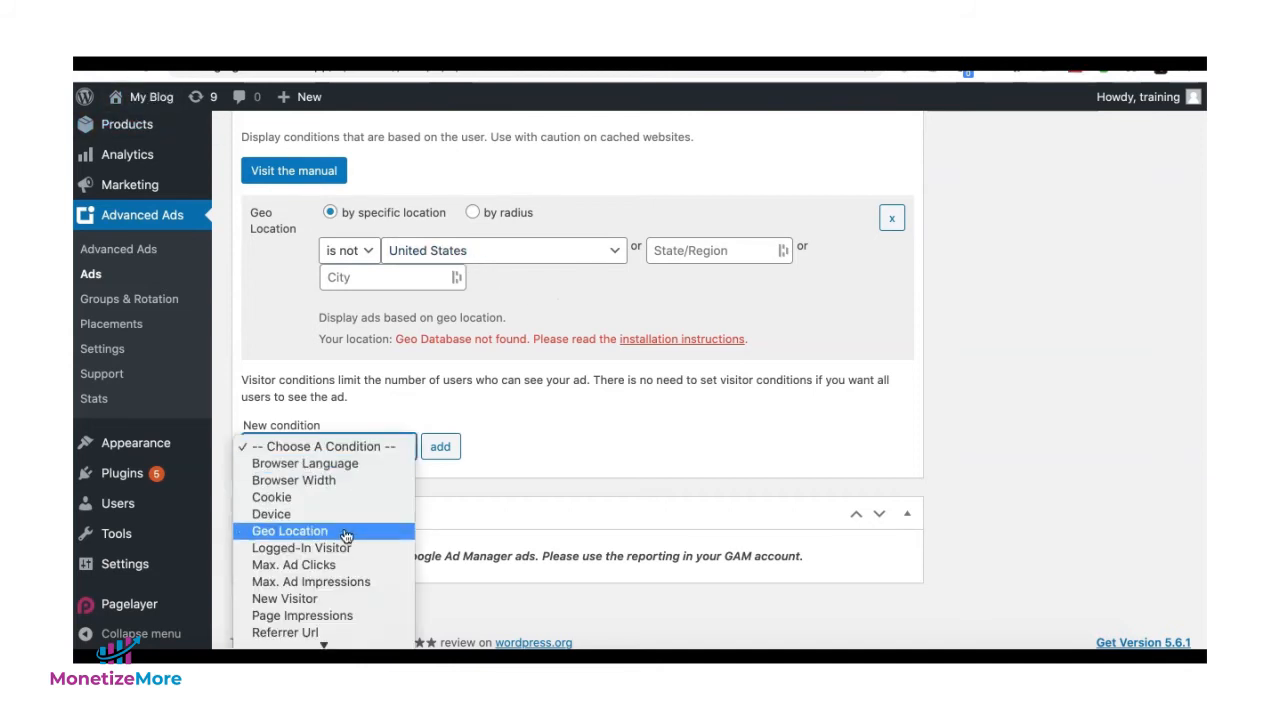
- Add a second Geo Location condition set to 'is not' United Kingdom
left_click(289, 530)
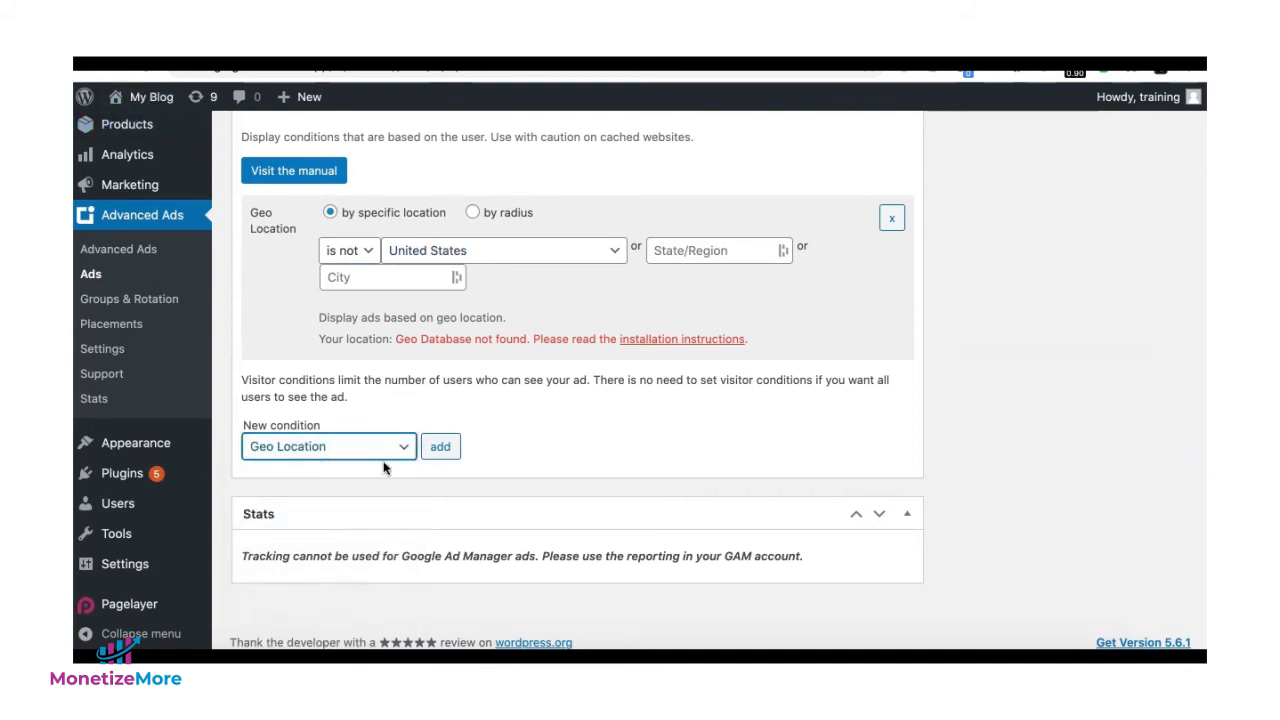
left_click(440, 446)
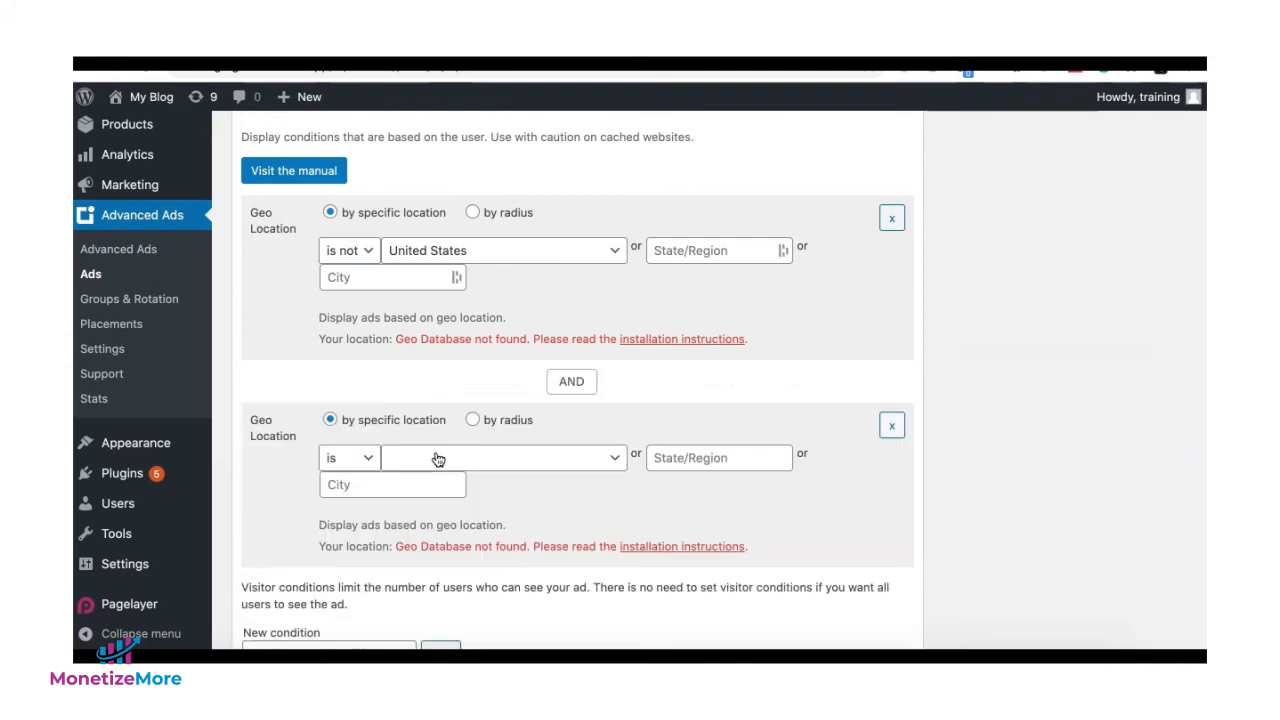
left_click(349, 457)
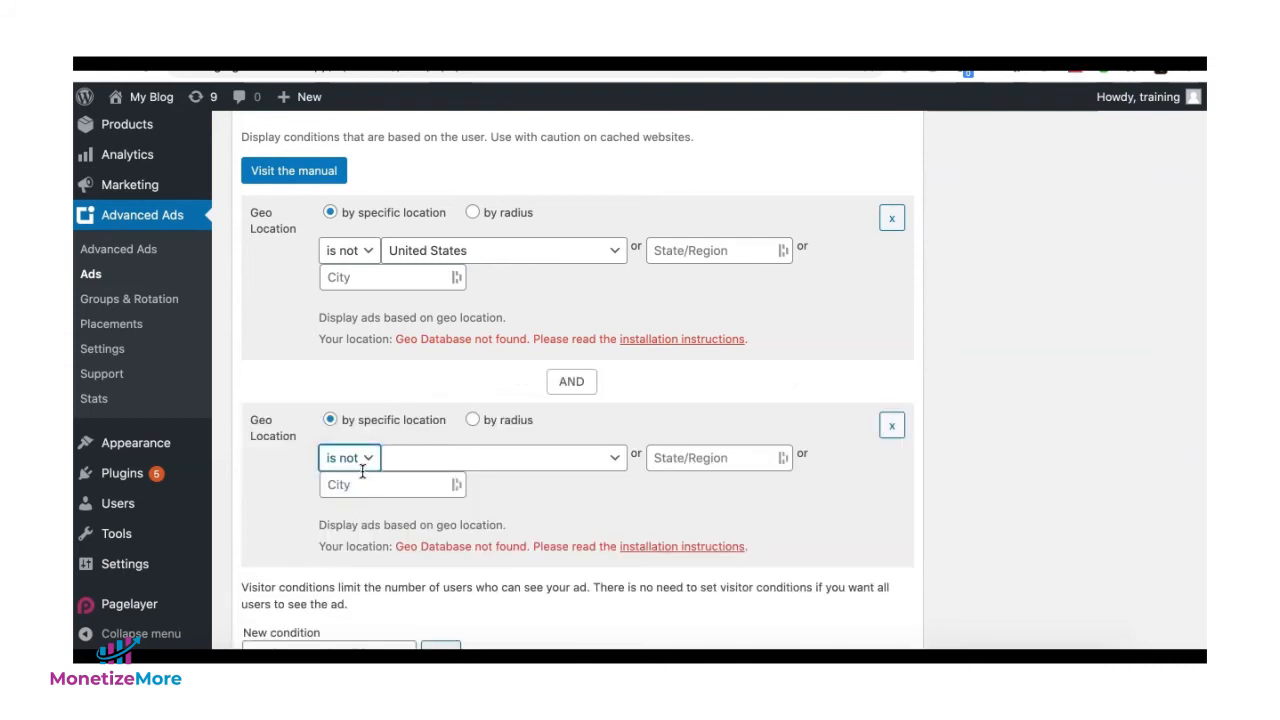
mouse_move(490, 471)
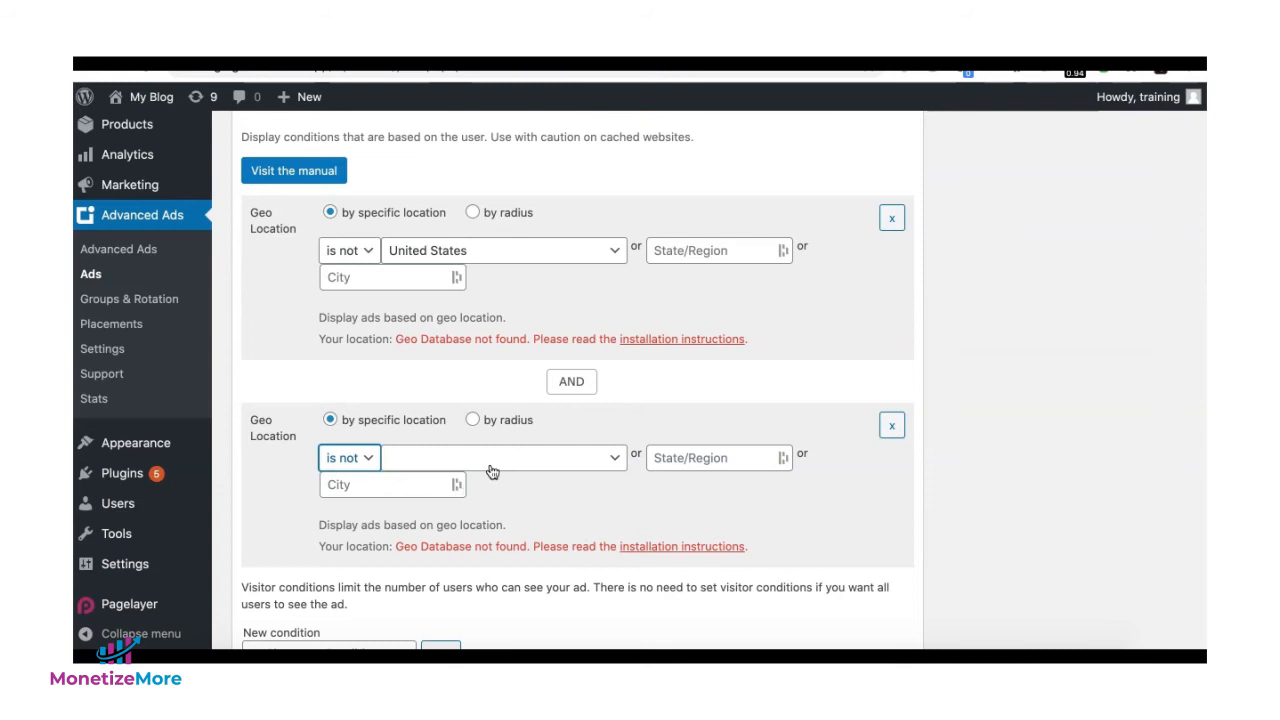
left_click(504, 457)
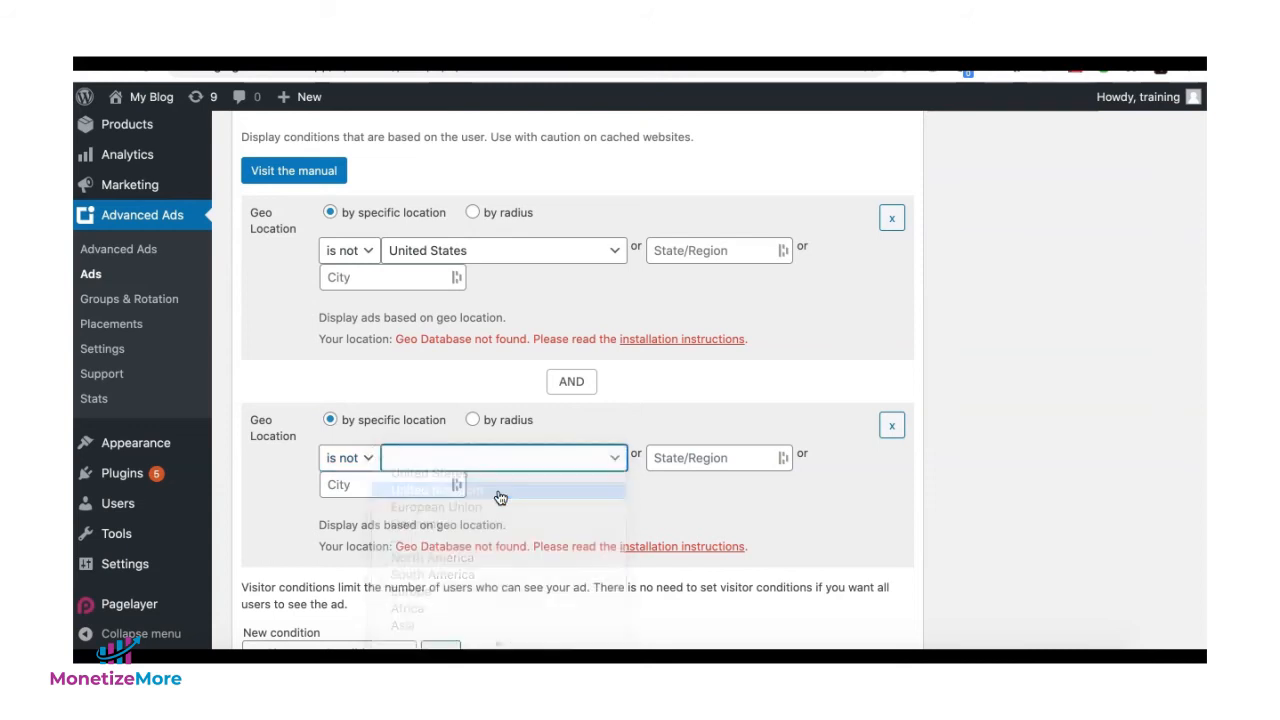
left_click(434, 489)
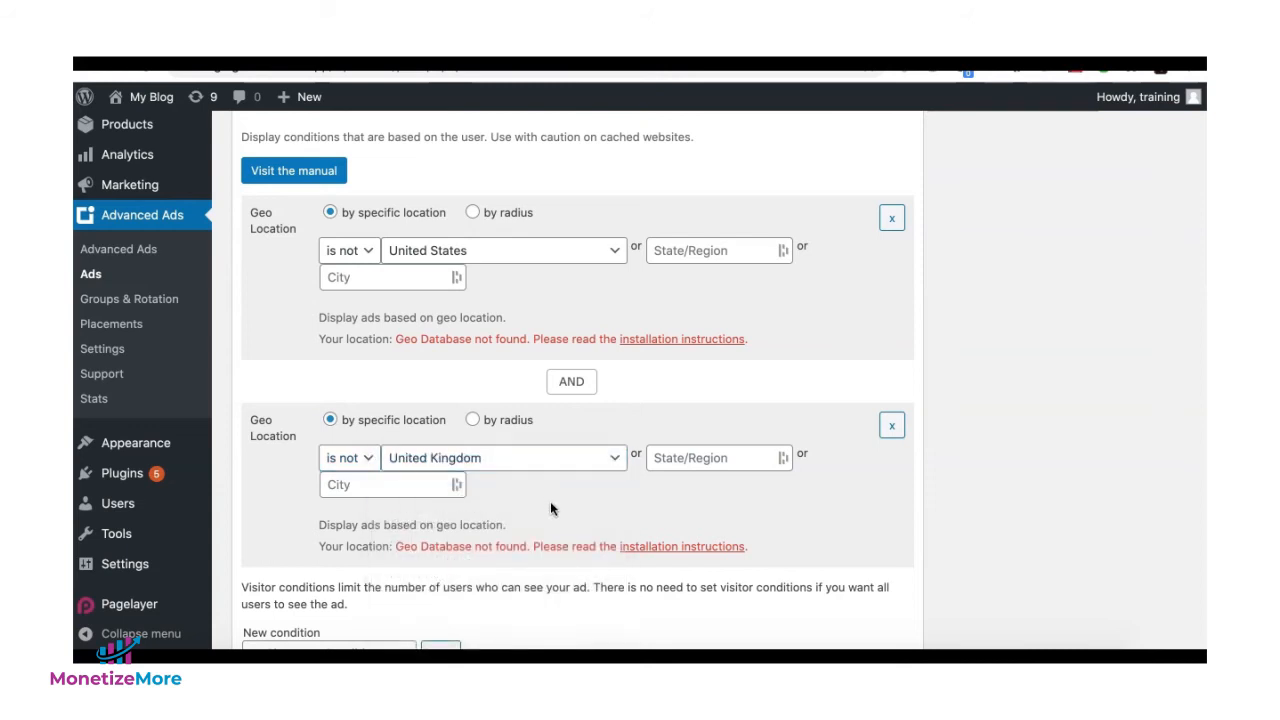
mouse_move(408, 412)
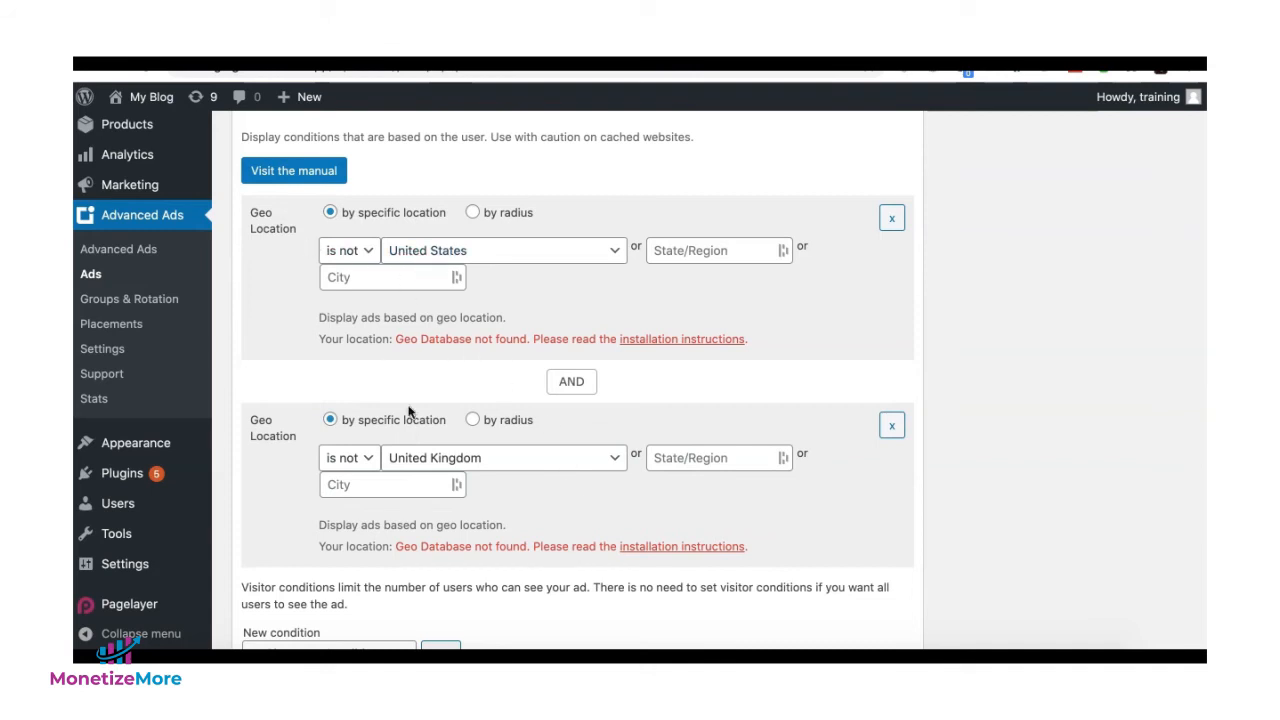
mouse_move(632, 471)
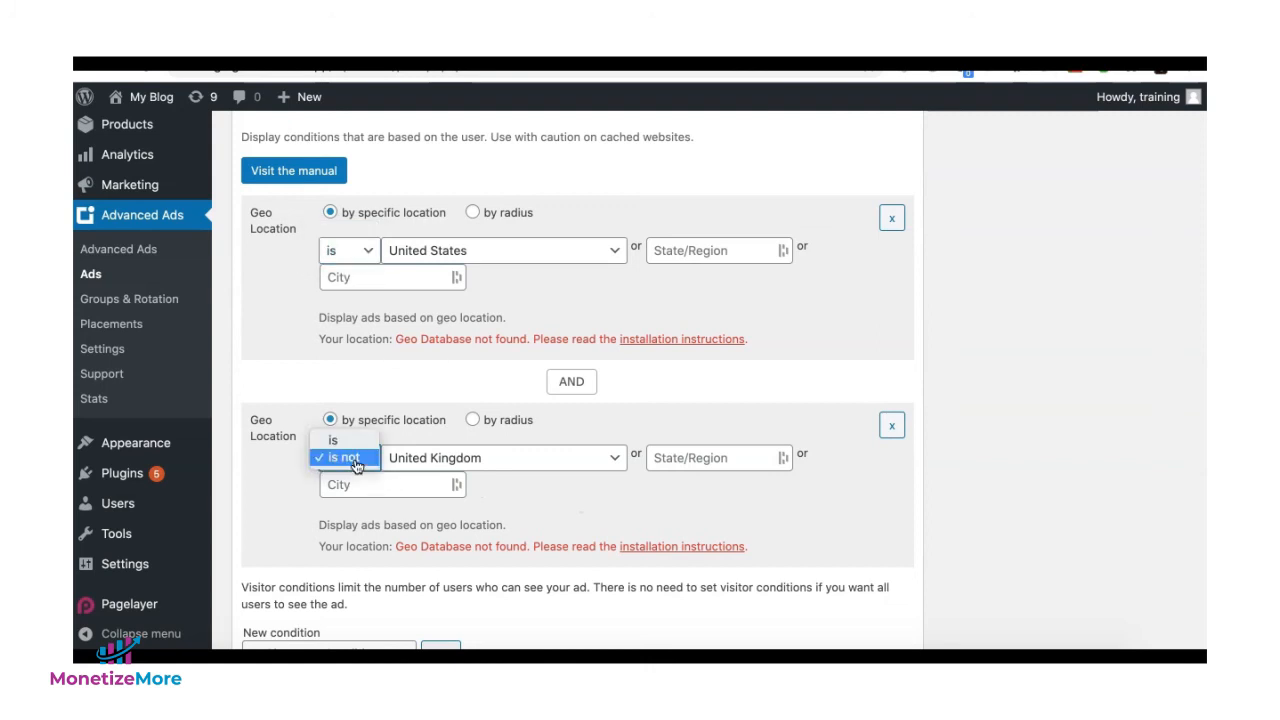
- Switch the United Kingdom condition's operator to 'is' and update the leaderboard ad
left_click(333, 440)
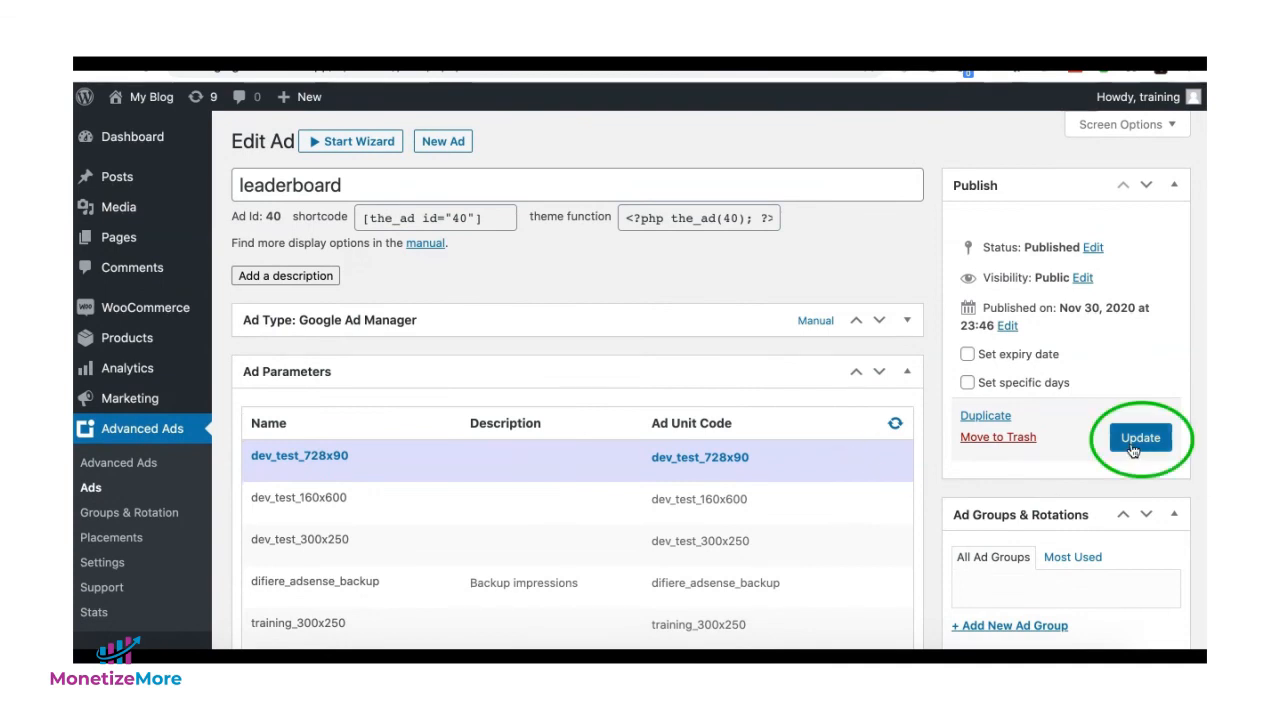
left_click(1140, 438)
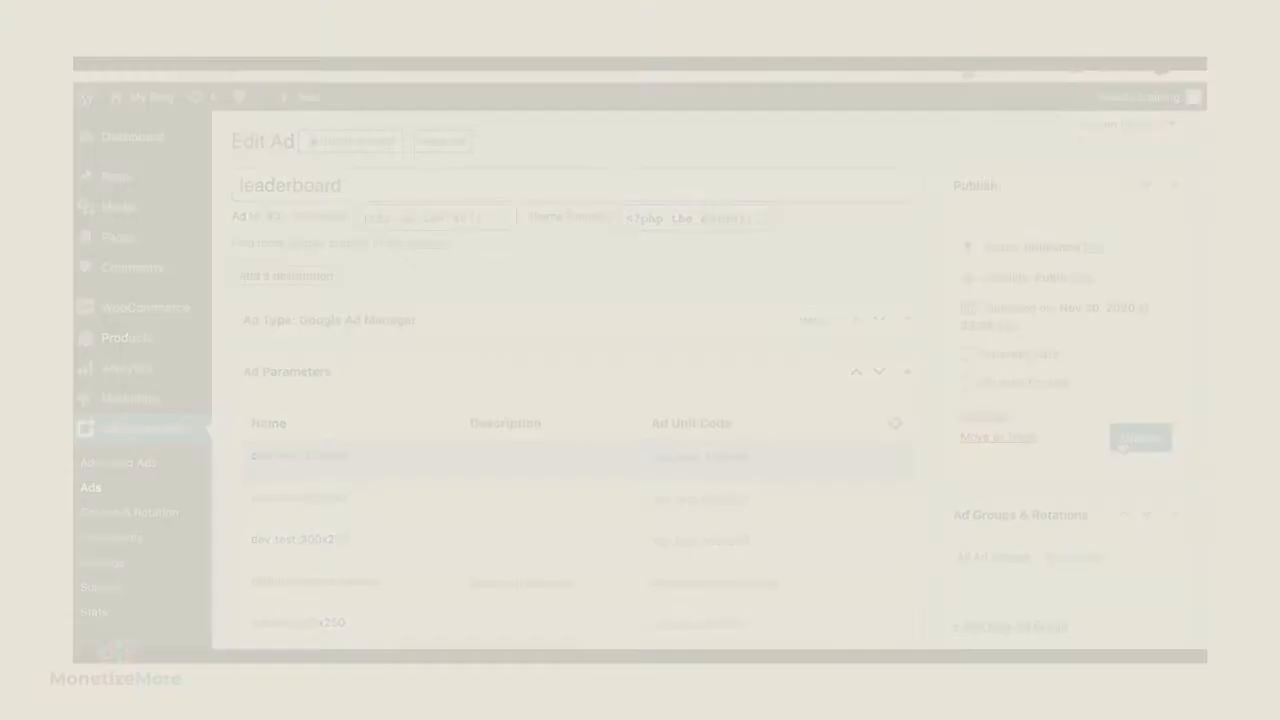